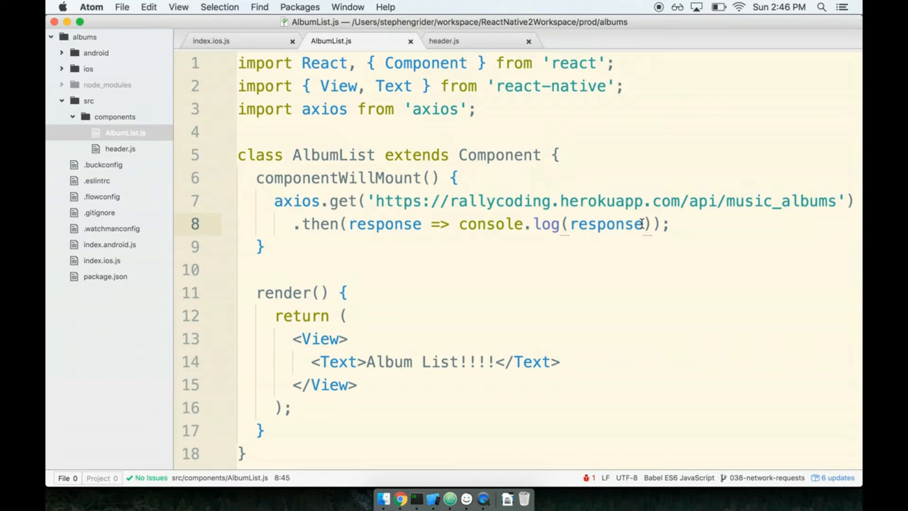
- Show the Balsamiq state mockup, pointing out the two-album and empty albums examples
{"action": "left_click", "coordinate": [643, 224]}
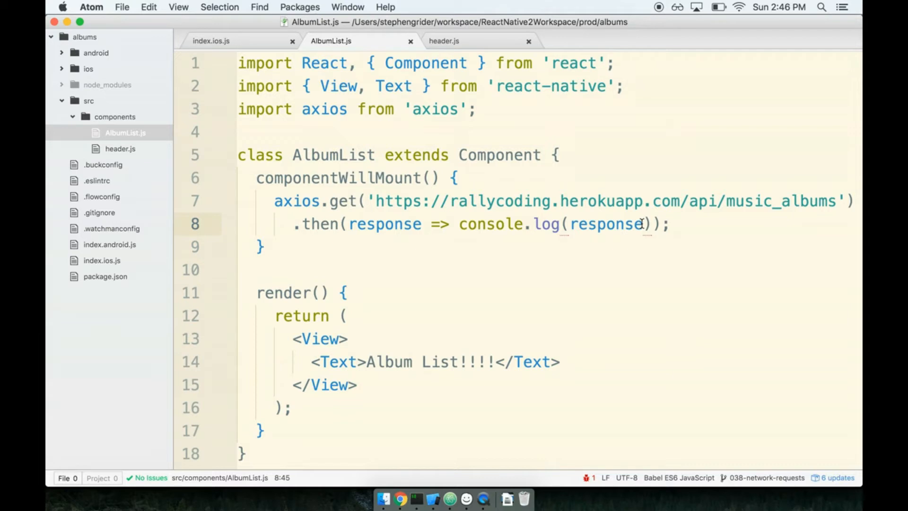
{"action": "mouse_move", "coordinate": [468, 498]}
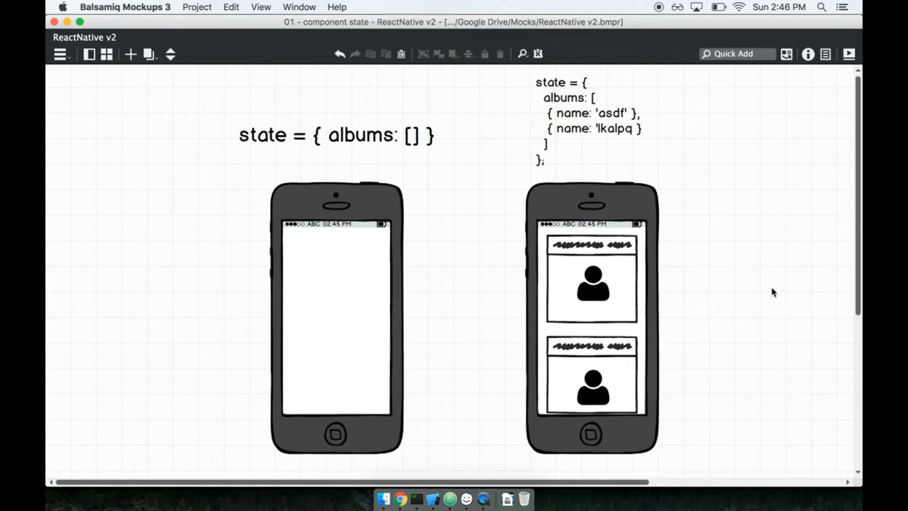
{"action": "mouse_move", "coordinate": [446, 190]}
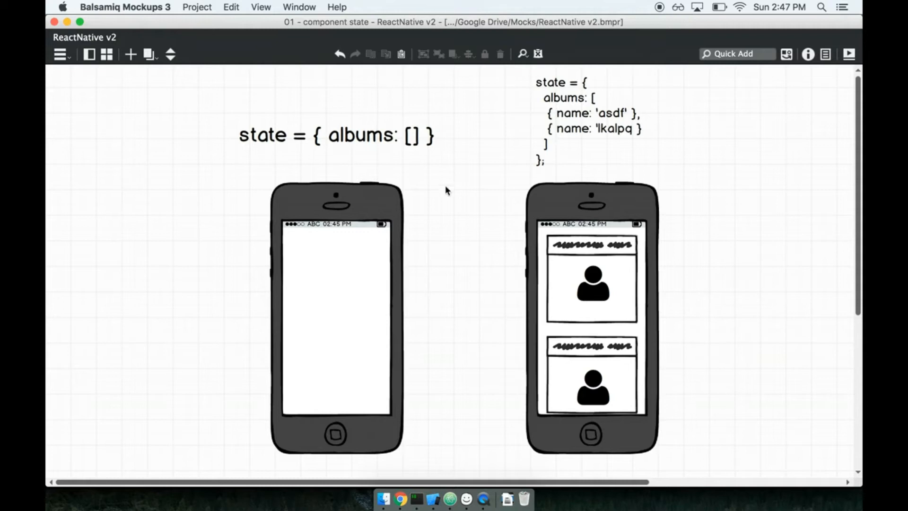
{"action": "left_click", "coordinate": [334, 134]}
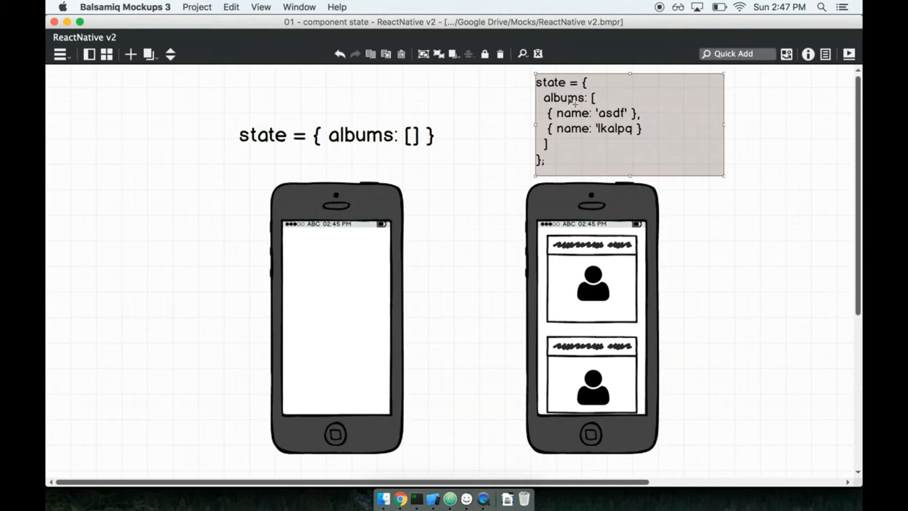
{"action": "left_click", "coordinate": [693, 224]}
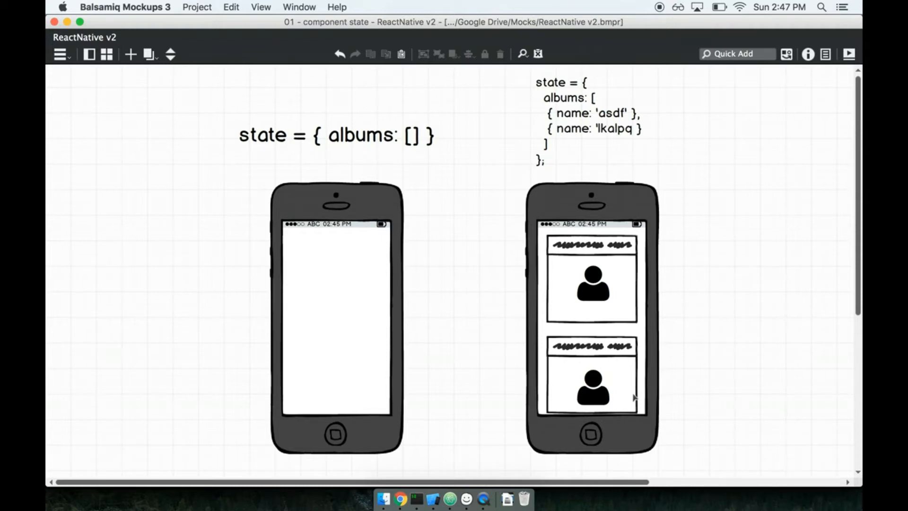
{"action": "left_click", "coordinate": [336, 134]}
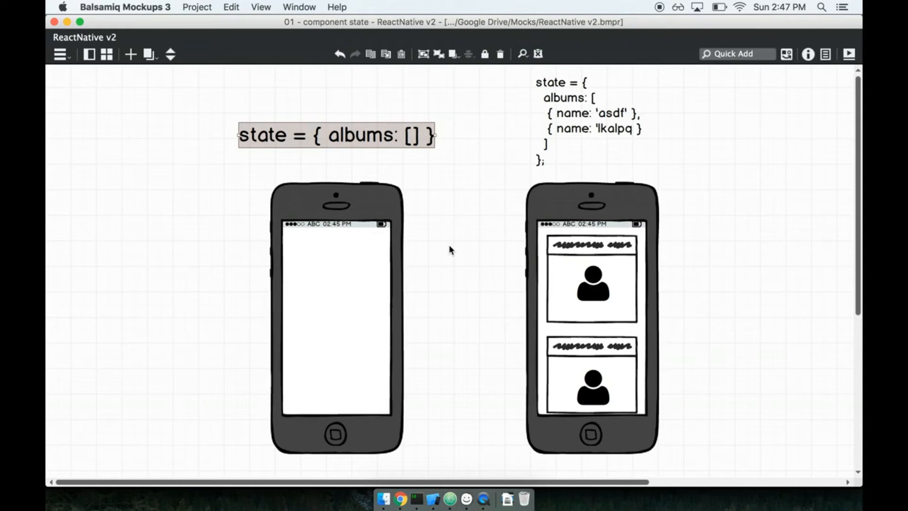
{"action": "left_click", "coordinate": [451, 250]}
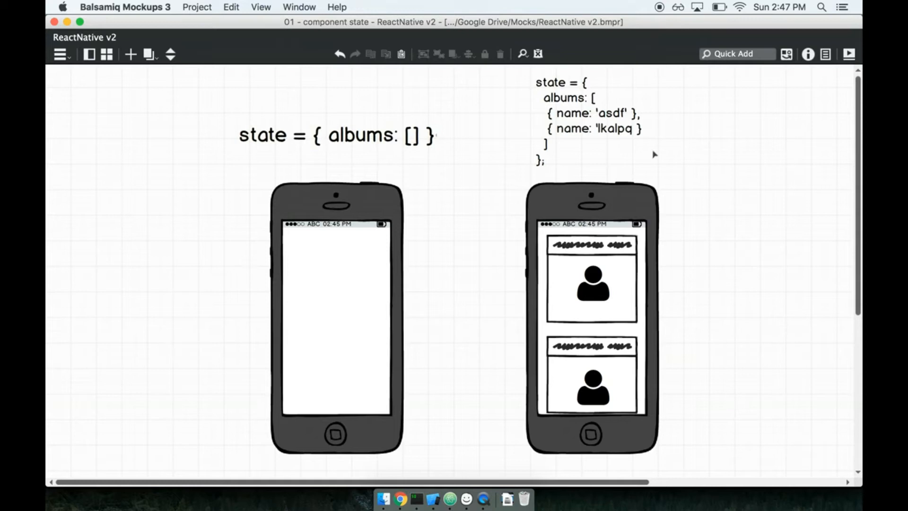
{"action": "mouse_move", "coordinate": [761, 275]}
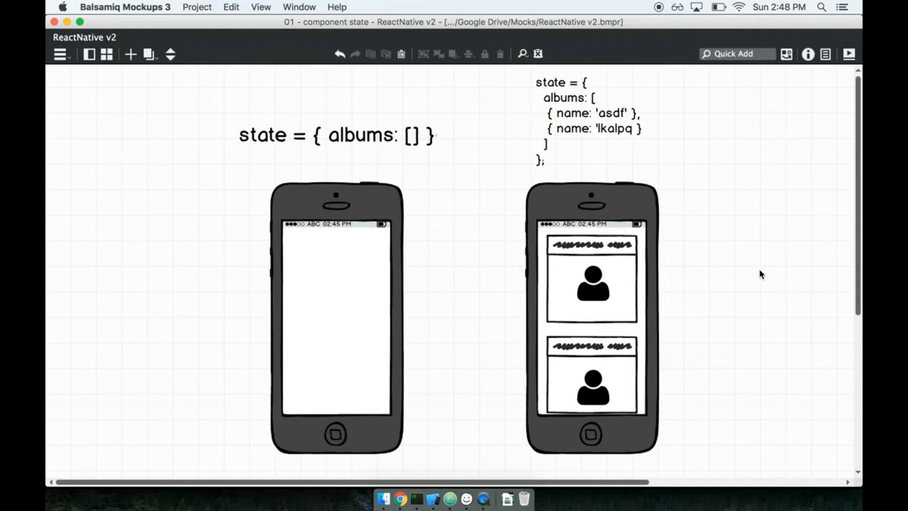
{"action": "mouse_move", "coordinate": [530, 403]}
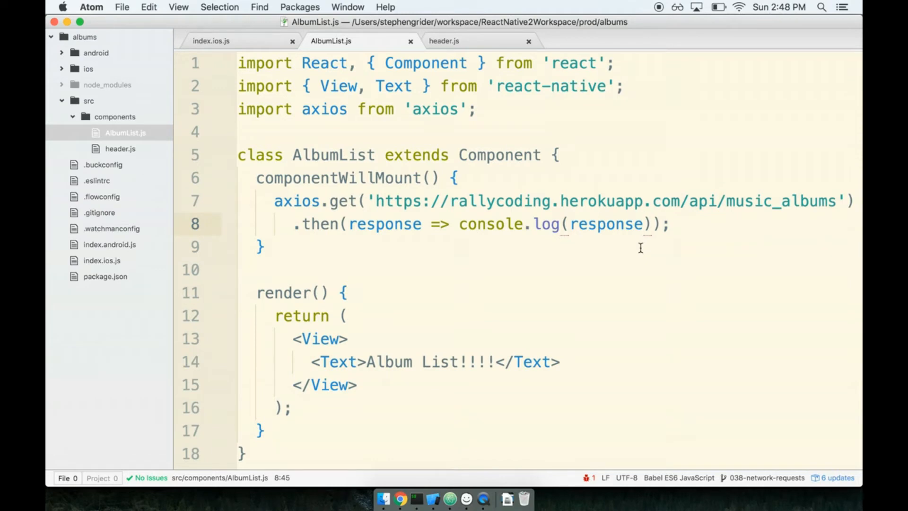
- Return to AlbumList.js in Atom, scroll to render, and open a line above componentWillMount
{"action": "left_click", "coordinate": [642, 224]}
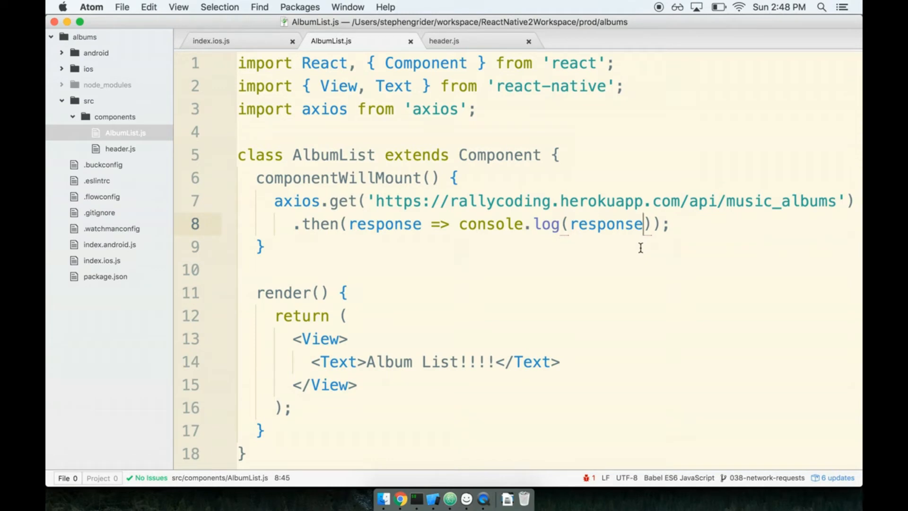
{"action": "scroll", "scroll_direction": "down", "scroll_amount": 3}
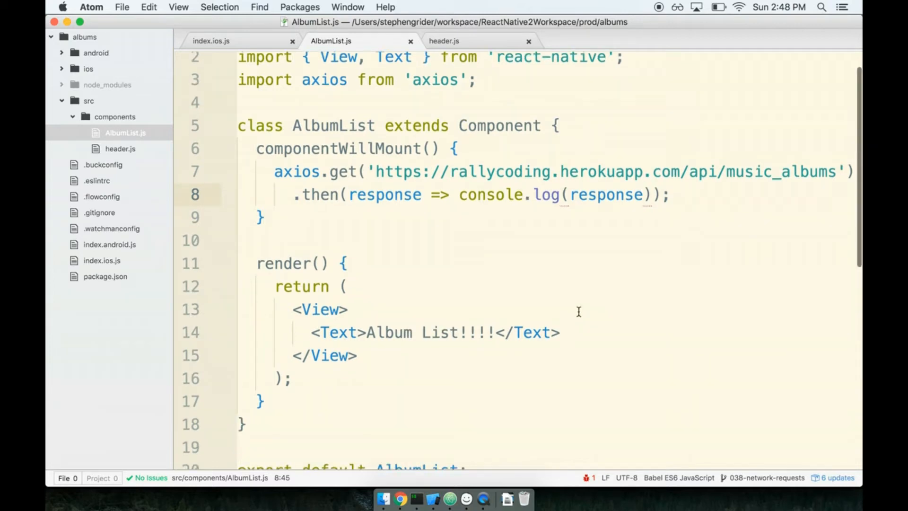
{"action": "left_click", "coordinate": [642, 195]}
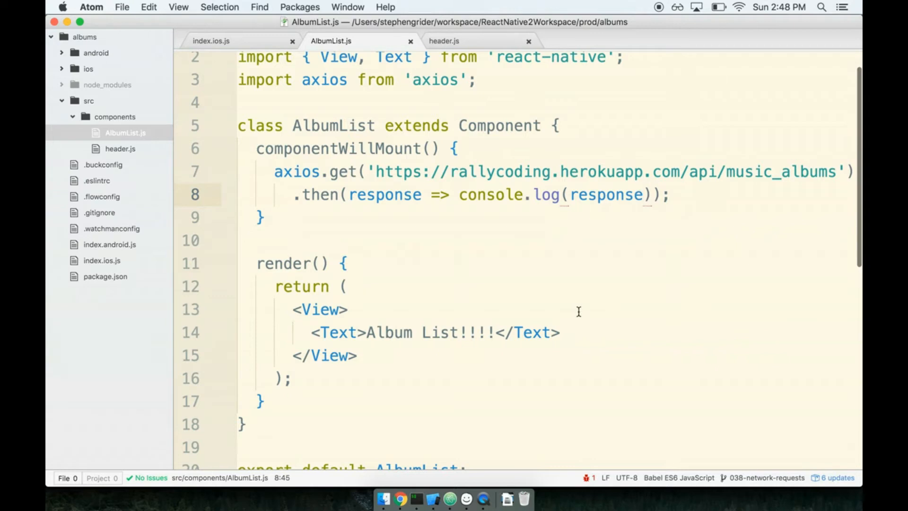
{"action": "left_click", "coordinate": [643, 195]}
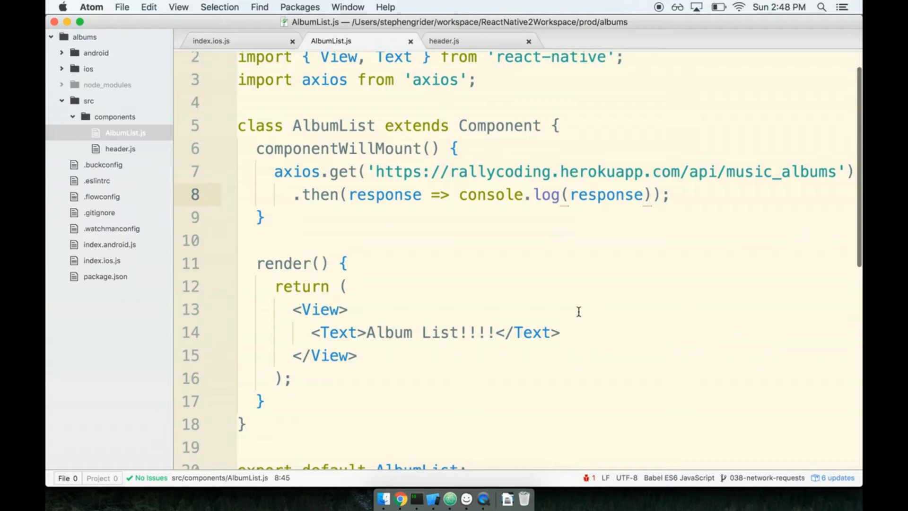
{"action": "left_click", "coordinate": [643, 196]}
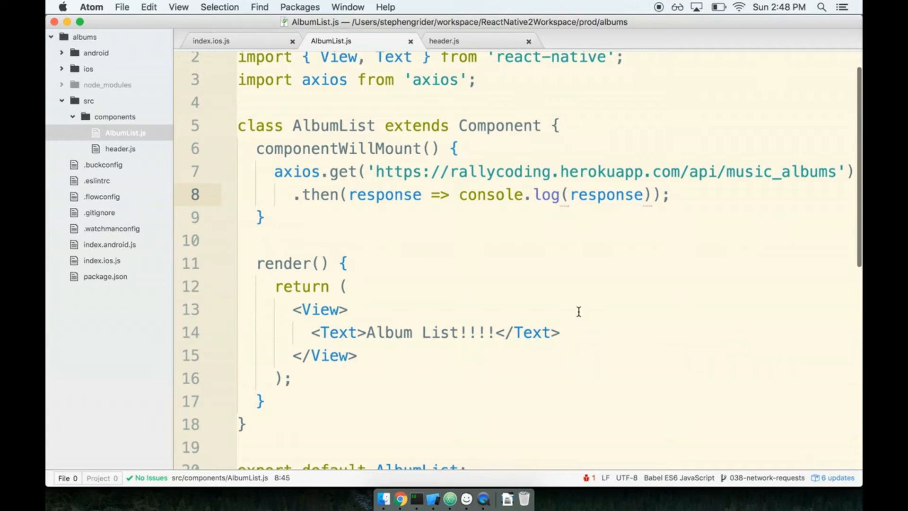
{"action": "left_click", "coordinate": [643, 194]}
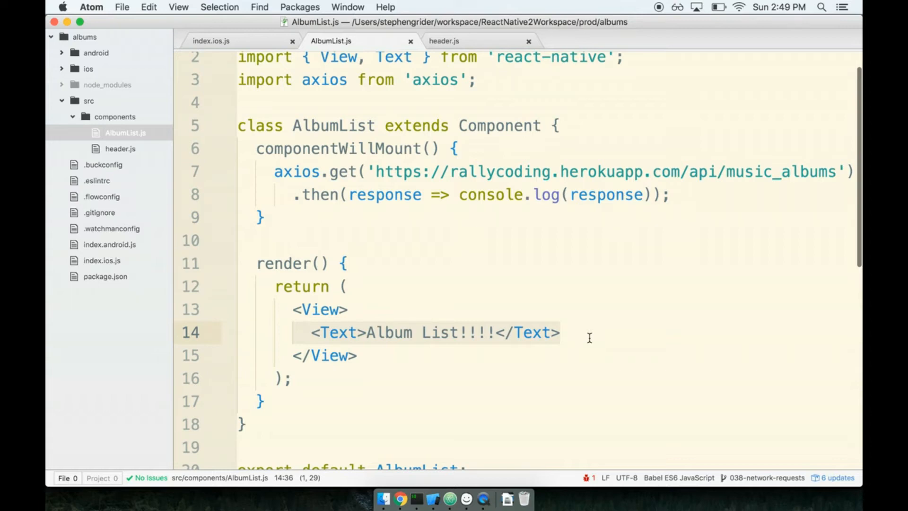
{"action": "mouse_move", "coordinate": [531, 143]}
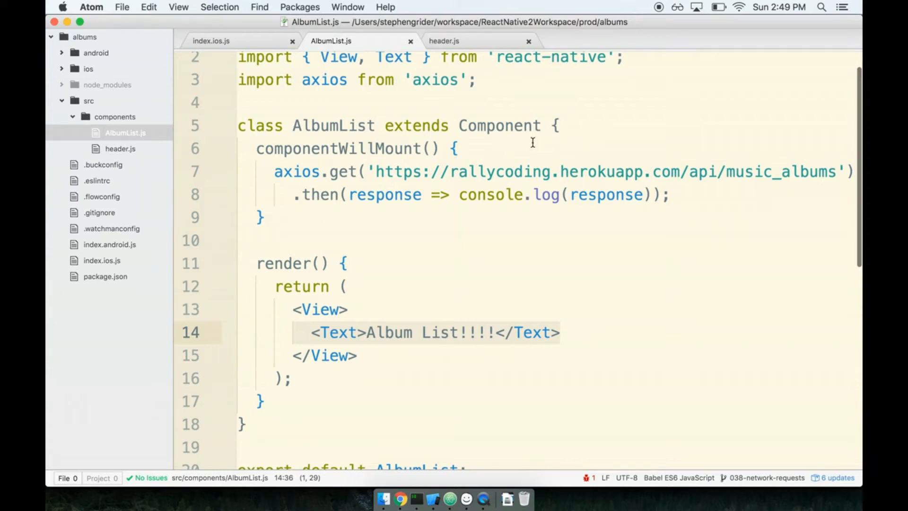
{"action": "double_click", "coordinate": [499, 126]}
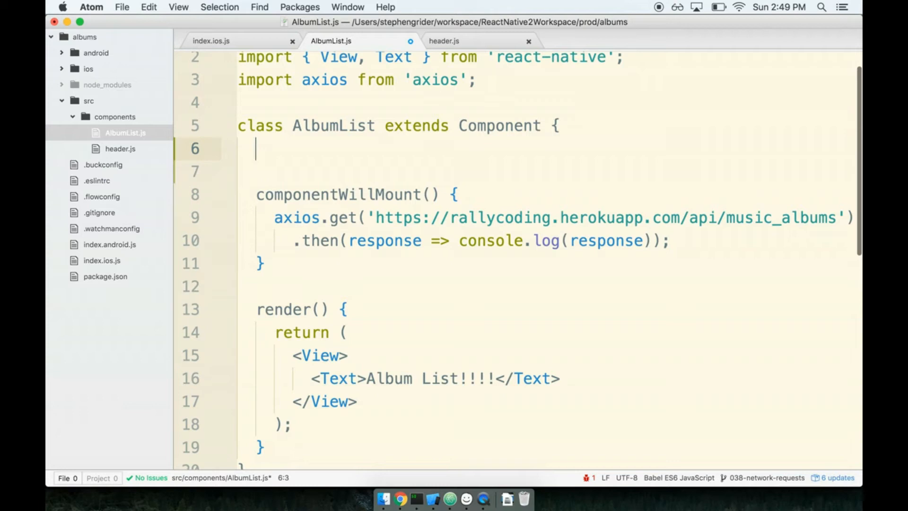
- Declare the class property state = { albums: [] }; above componentWillMount
{"action": "type", "text": "state"}
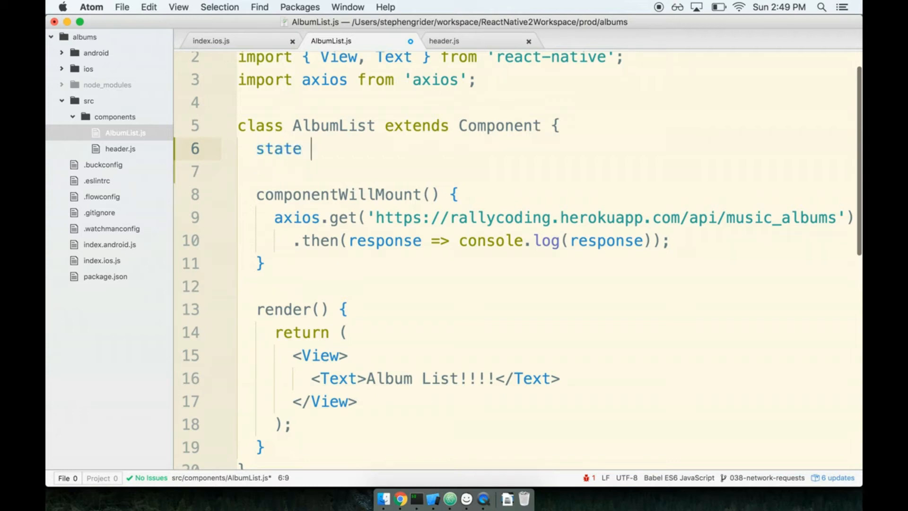
{"action": "type", "text": "= {};"}
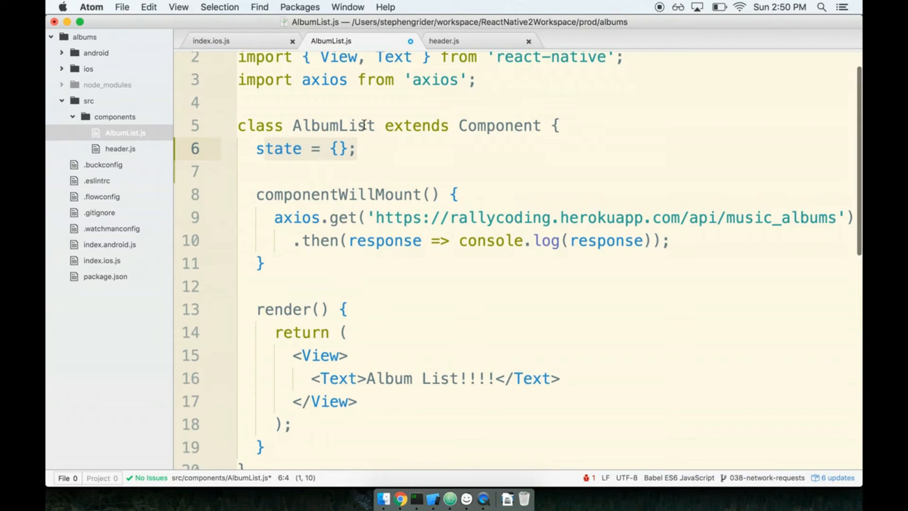
{"action": "scroll", "scroll_direction": "down", "scroll_amount": 3}
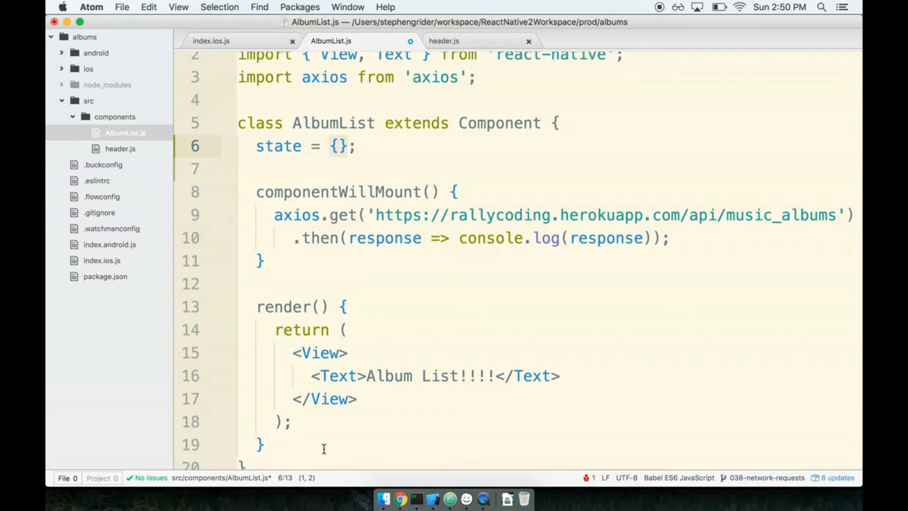
{"action": "mouse_move", "coordinate": [441, 238]}
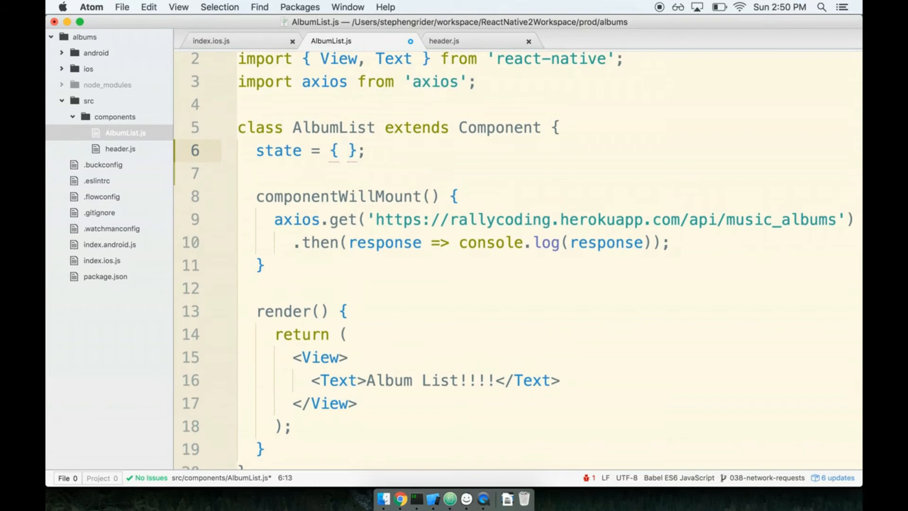
{"action": "type", "text": "albums:"}
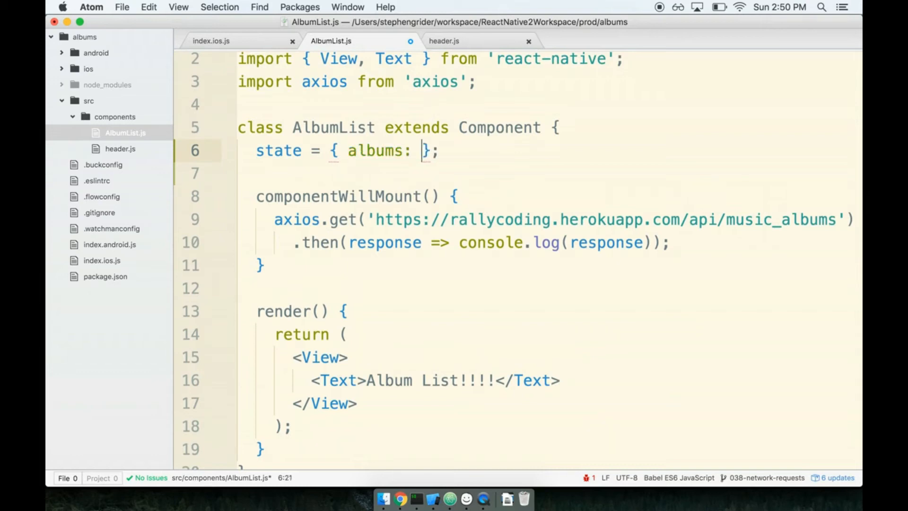
{"action": "type", "text": "[]"}
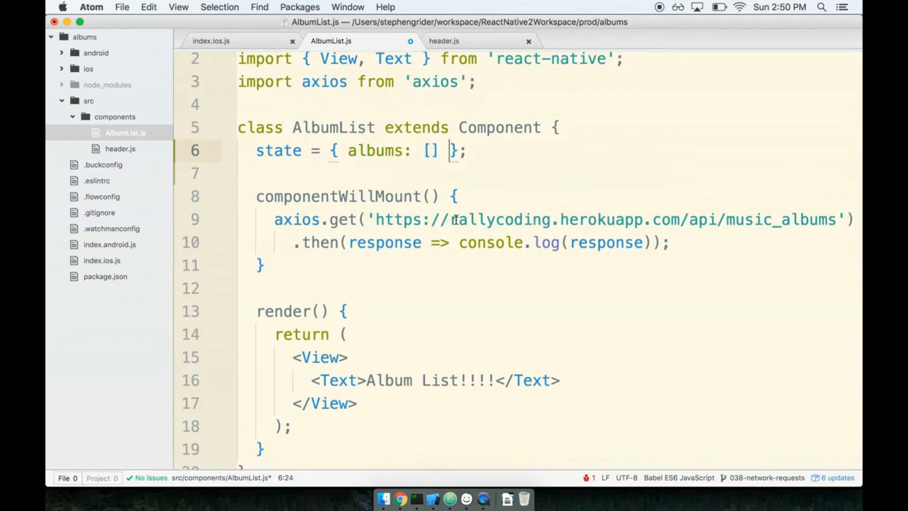
{"action": "double_click", "coordinate": [376, 150]}
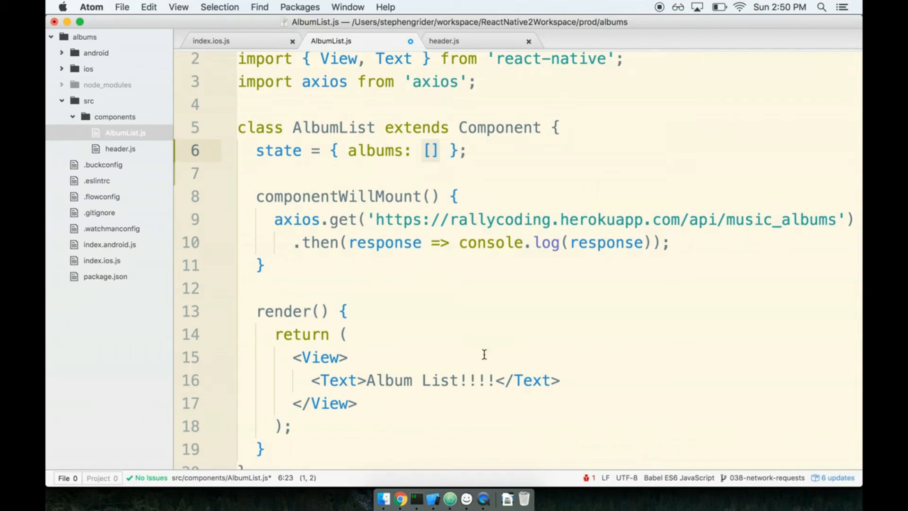
{"action": "scroll", "scroll_direction": "down", "scroll_amount": 3}
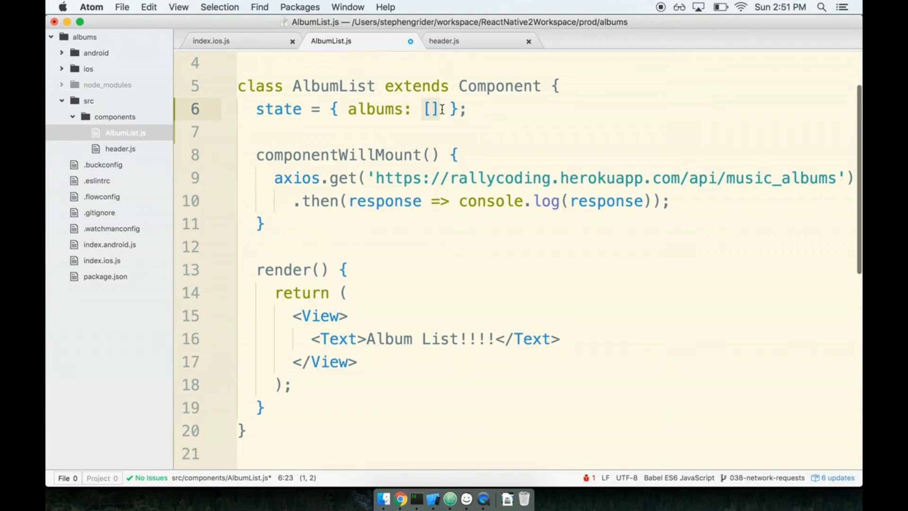
- Replace the logging with this.setState({ albums: response.data }) and save AlbumList.js
{"action": "left_click", "coordinate": [605, 178]}
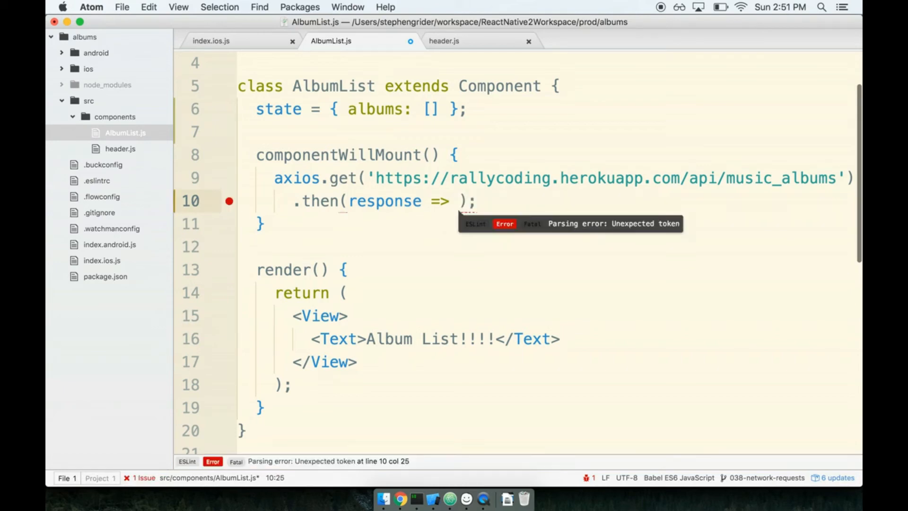
{"action": "type", "text": "this.setState("}
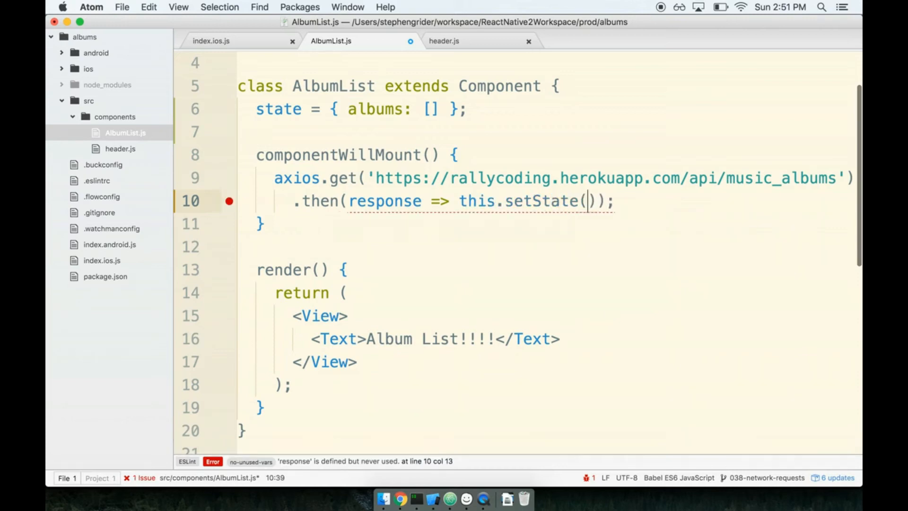
{"action": "type", "text": "{ }"}
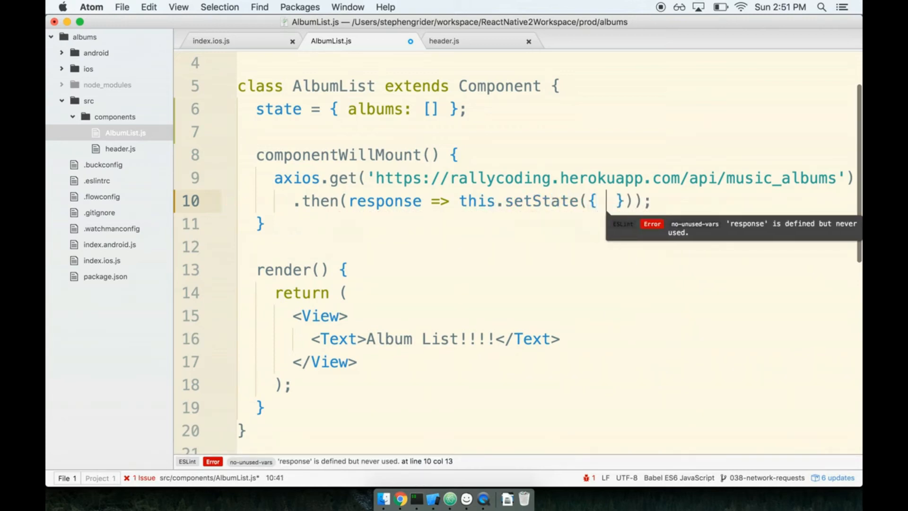
{"action": "type", "text": "albums:"}
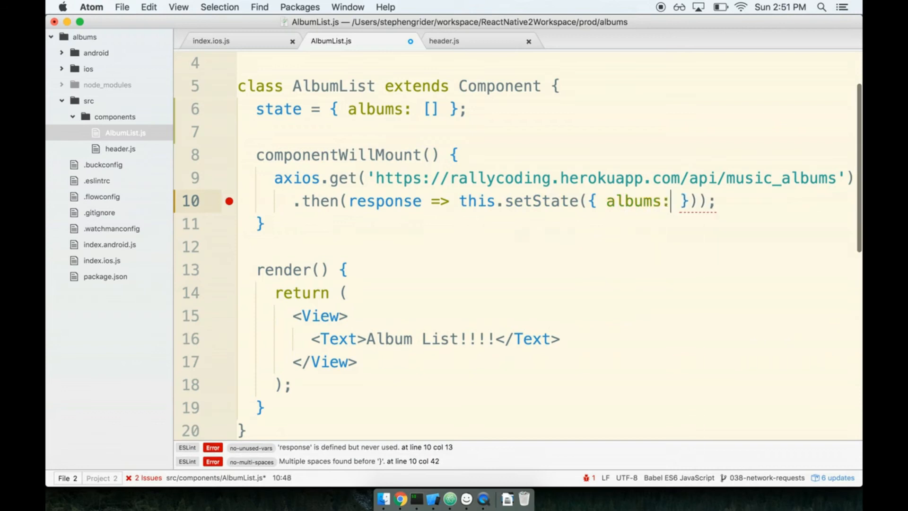
{"action": "type", "text": "response.data"}
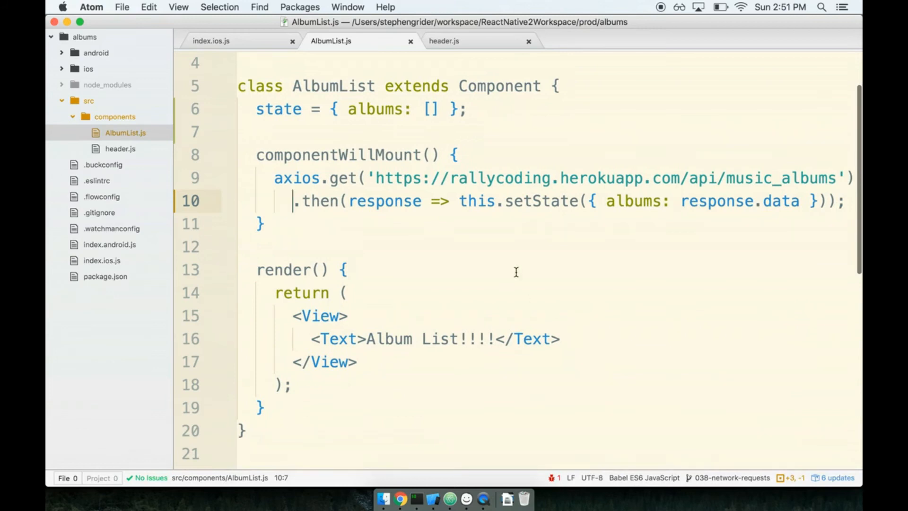
{"action": "double_click", "coordinate": [738, 201]}
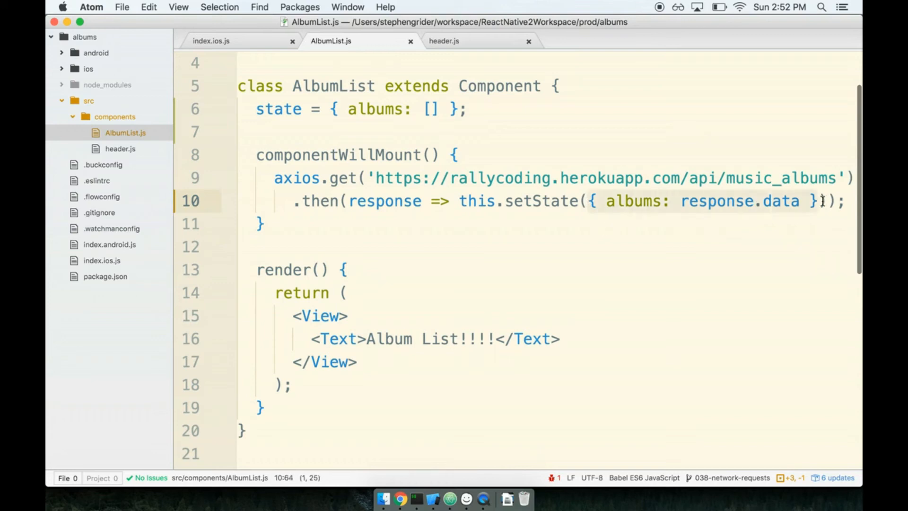
{"action": "mouse_move", "coordinate": [645, 201]}
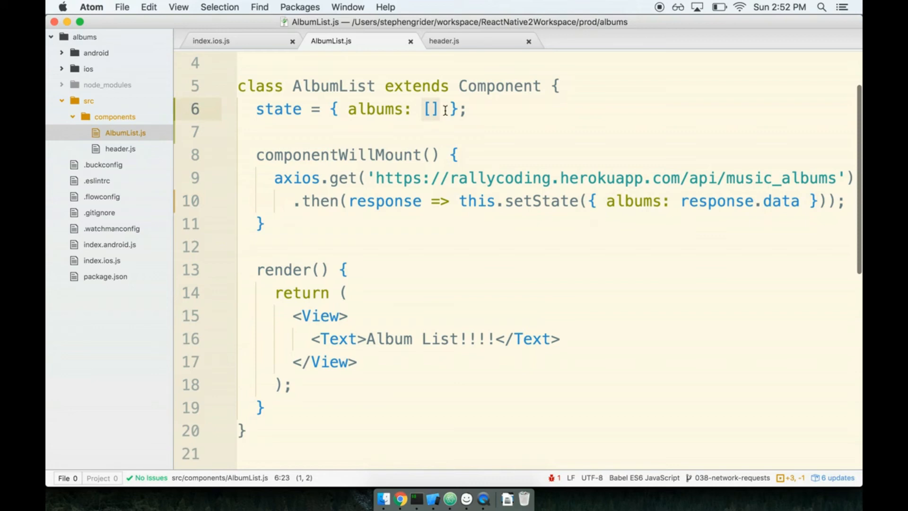
{"action": "mouse_move", "coordinate": [686, 201]}
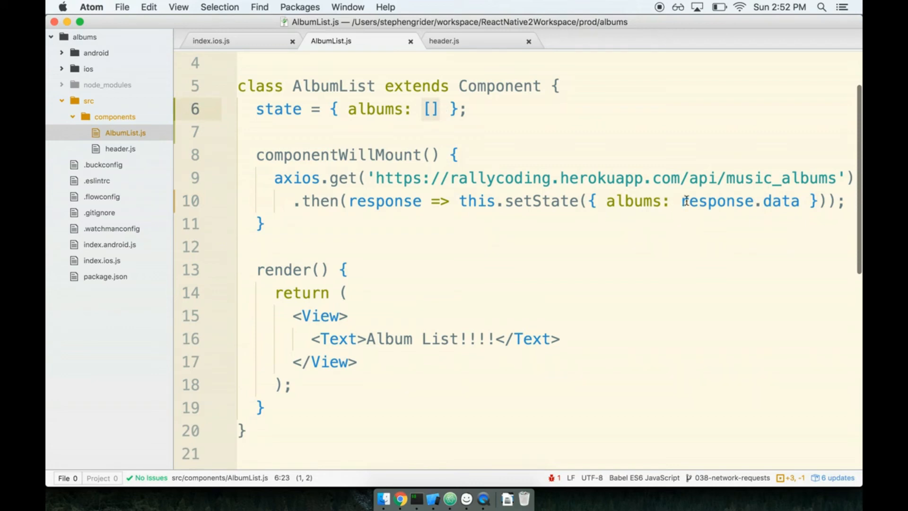
{"action": "double_click", "coordinate": [738, 201]}
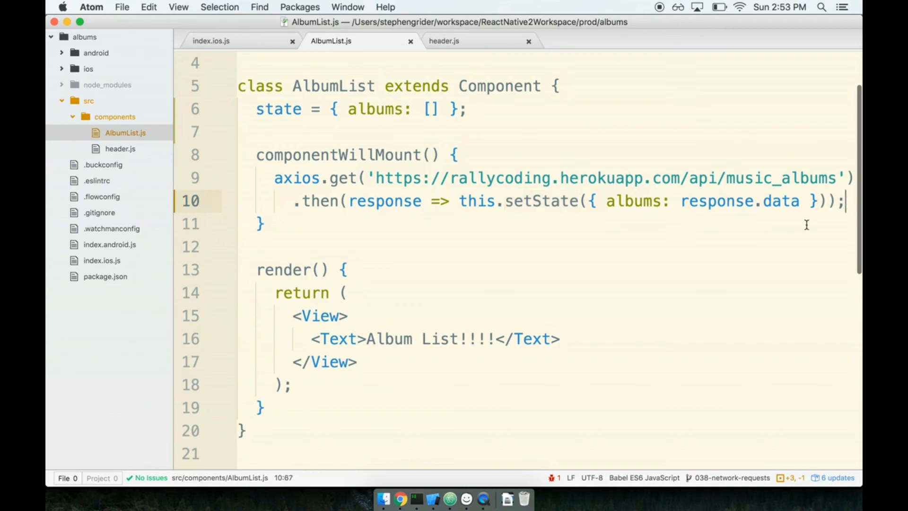
{"action": "type", "text": "this.se"}
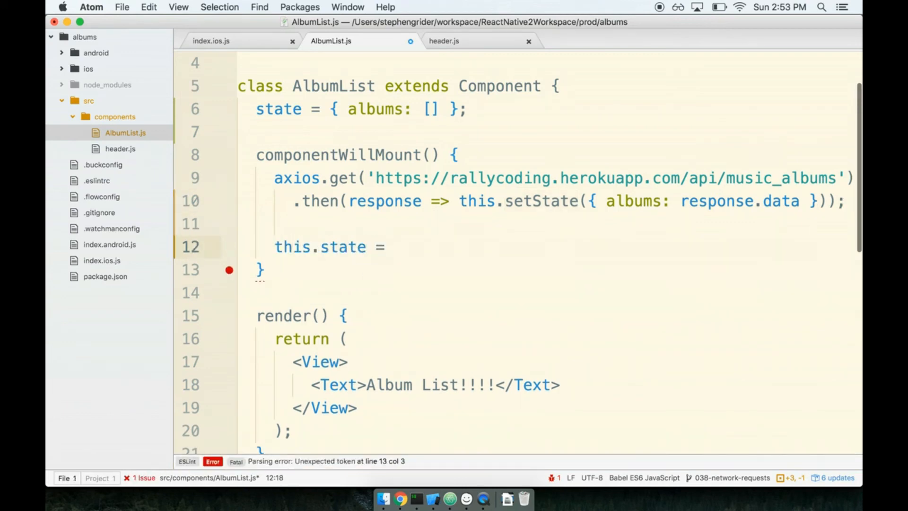
{"action": "type", "text": "{ albums: [] }"}
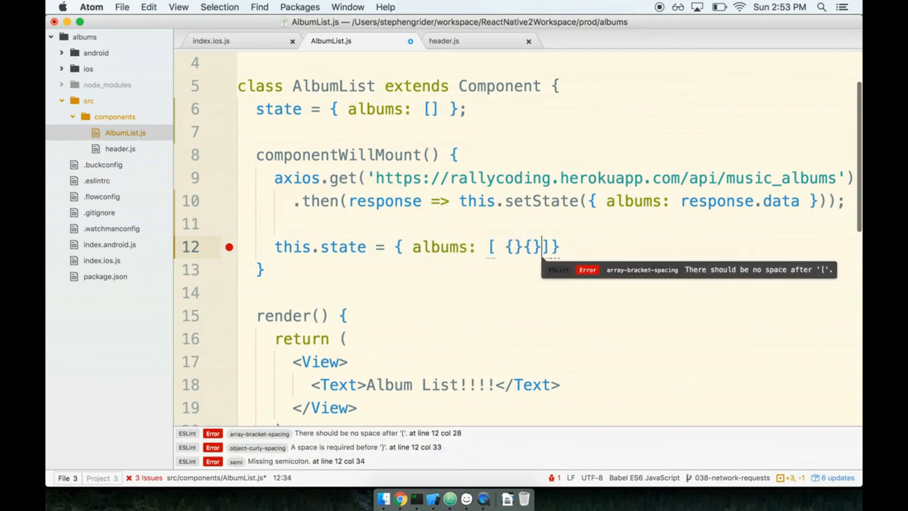
{"action": "type", "text": "{}"}
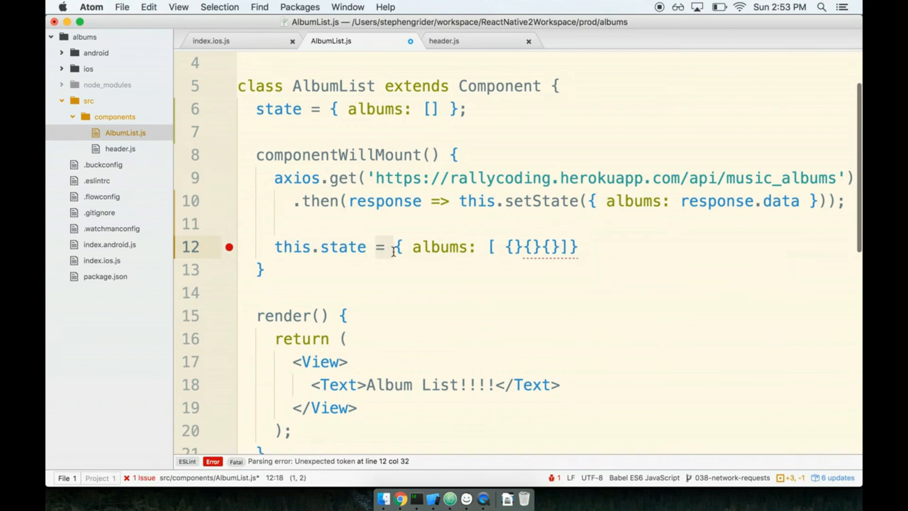
{"action": "left_click", "coordinate": [549, 201]}
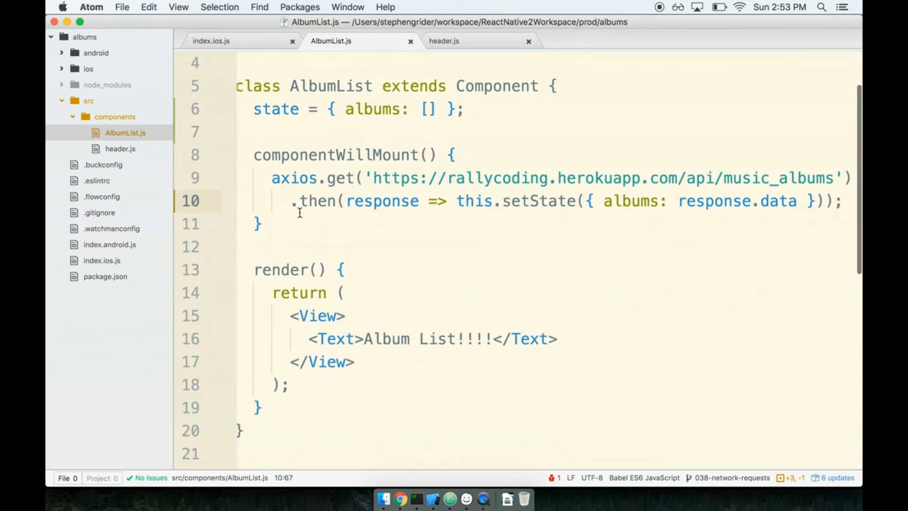
{"action": "left_click", "coordinate": [533, 109]}
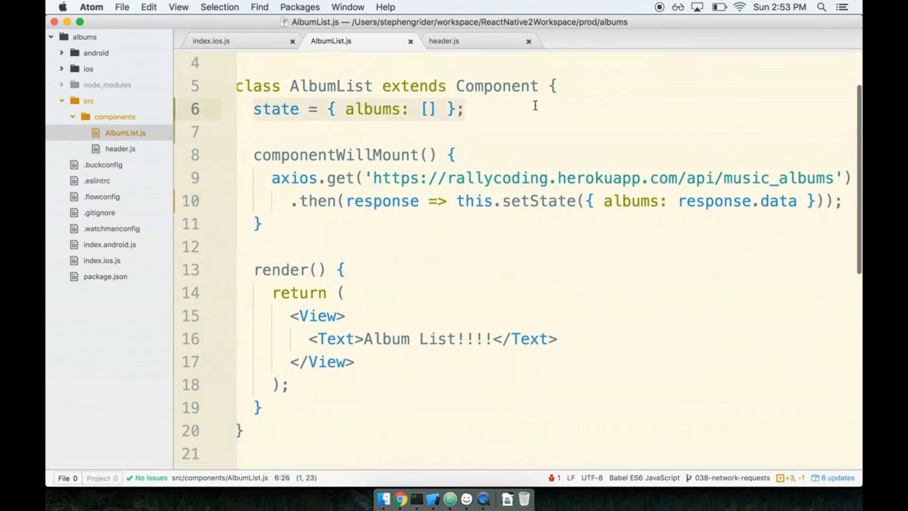
{"action": "mouse_move", "coordinate": [405, 158]}
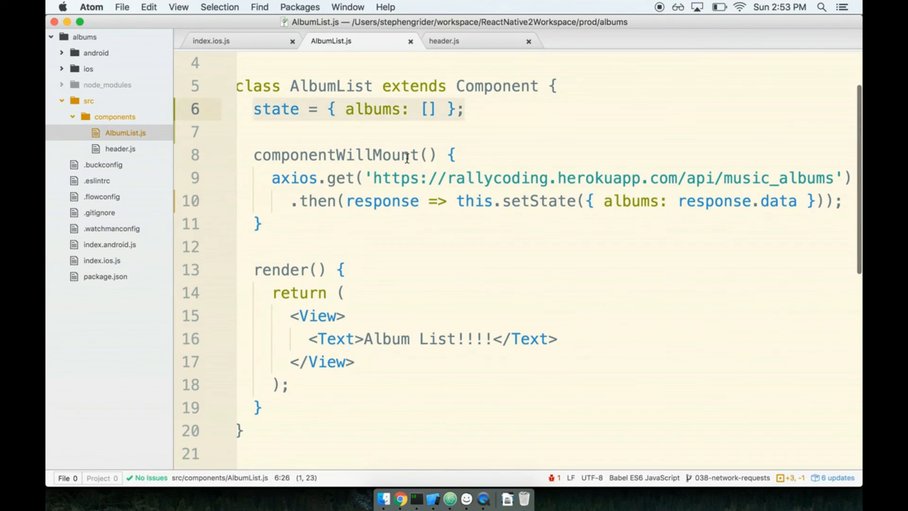
{"action": "mouse_move", "coordinate": [302, 106]}
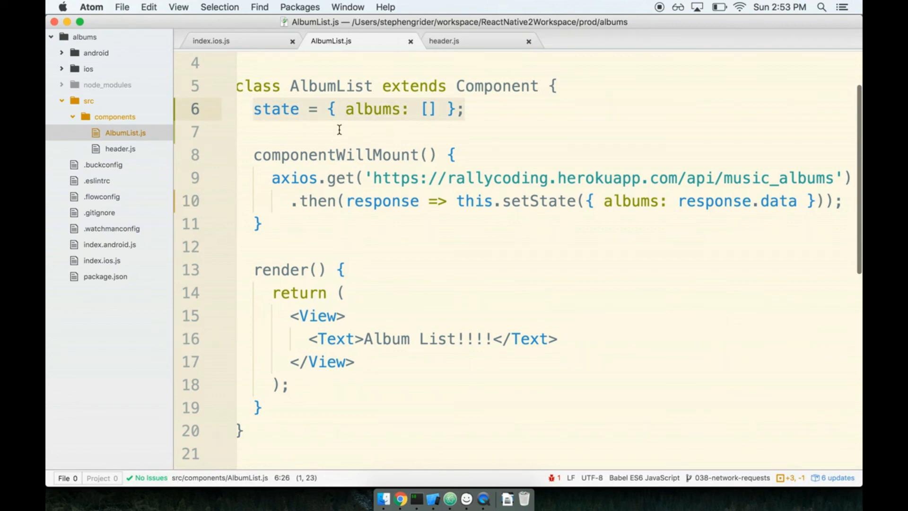
{"action": "mouse_move", "coordinate": [395, 135]}
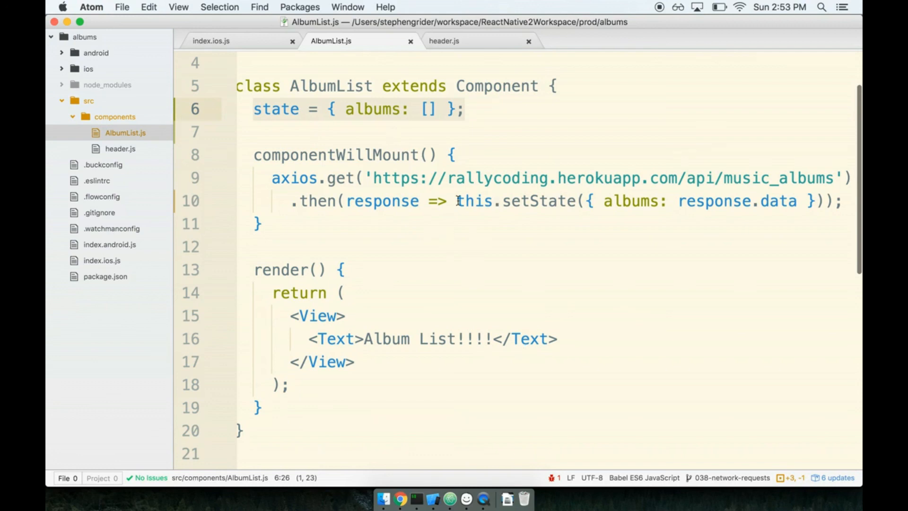
{"action": "left_click", "coordinate": [345, 269]}
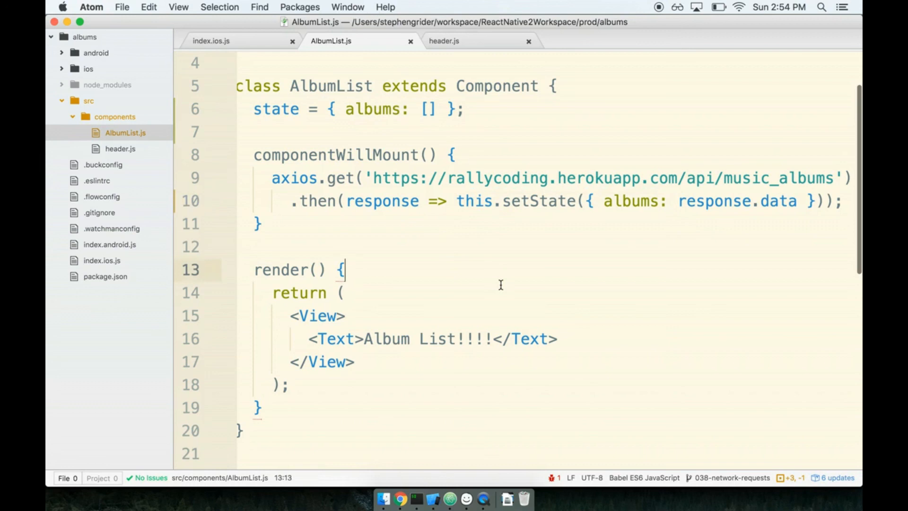
- Add console.log(this.state); as the first line of render and save the file
{"action": "key", "text": "enter"}
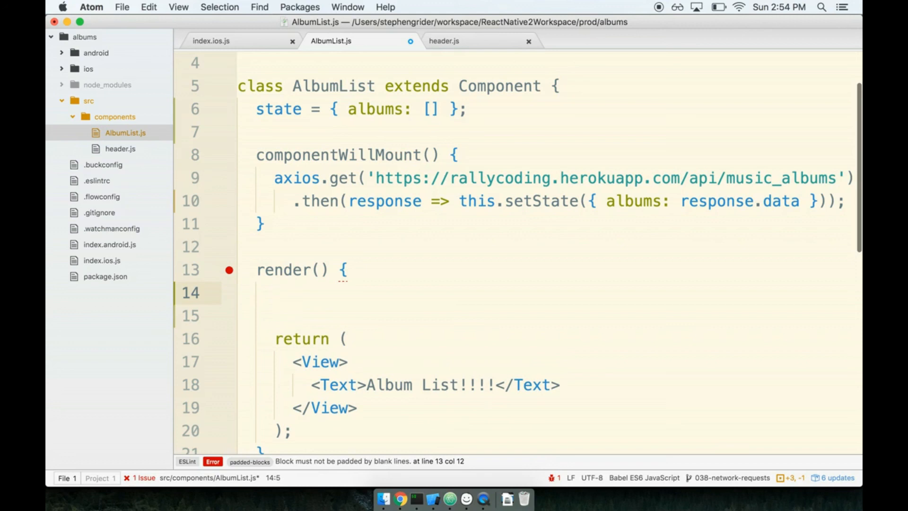
{"action": "type", "text": "console.l"}
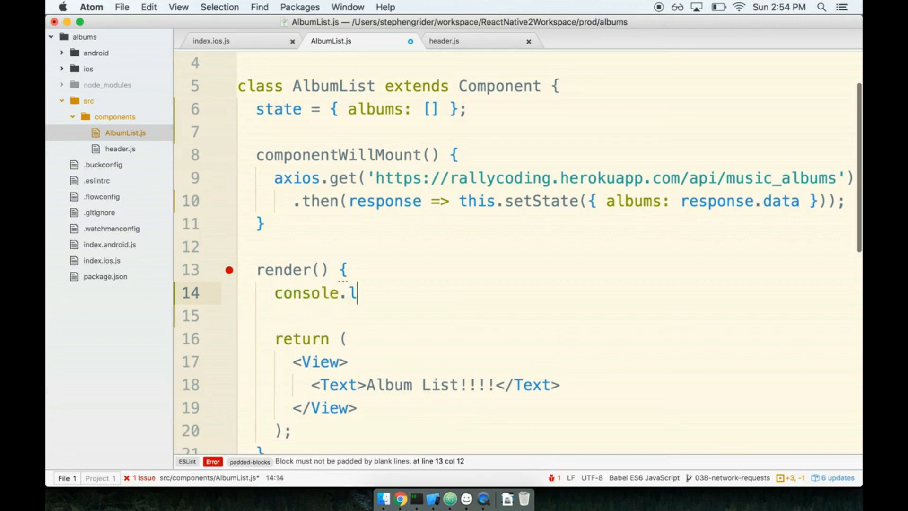
{"action": "type", "text": "og(this.state)"}
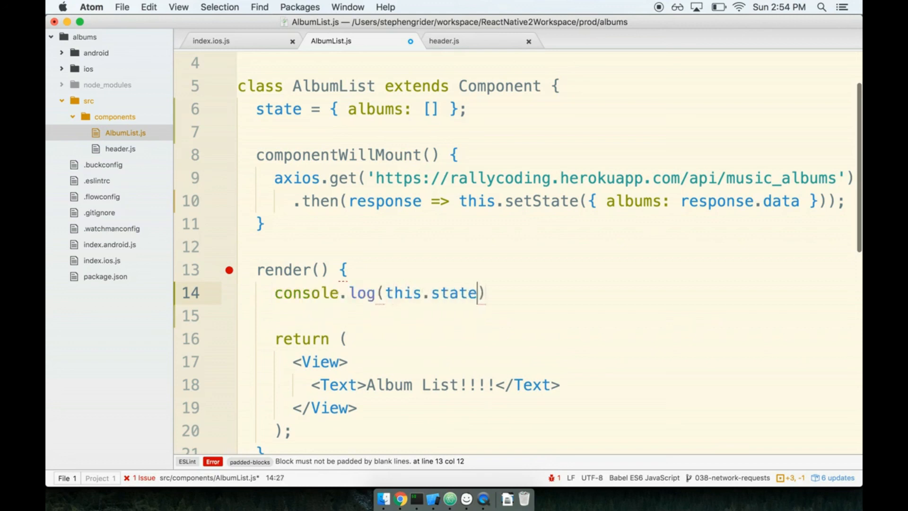
{"action": "type", "text": ";"}
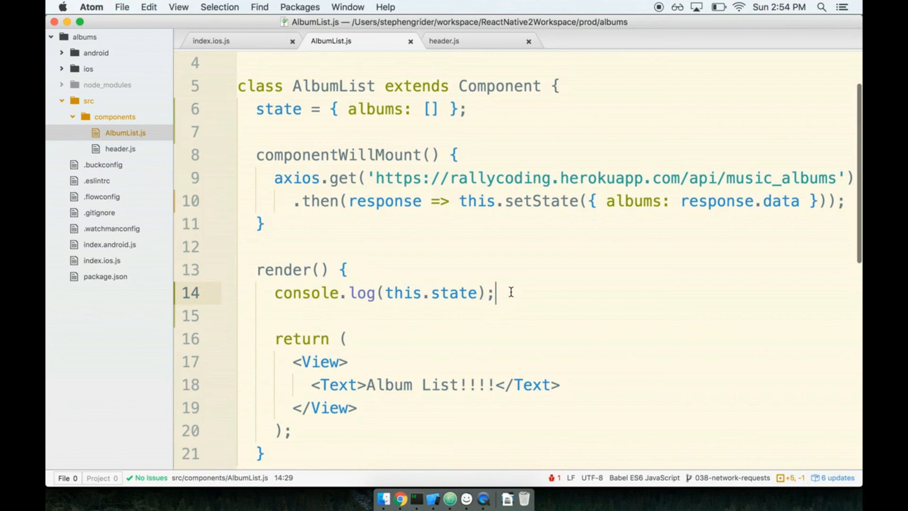
{"action": "mouse_move", "coordinate": [484, 498]}
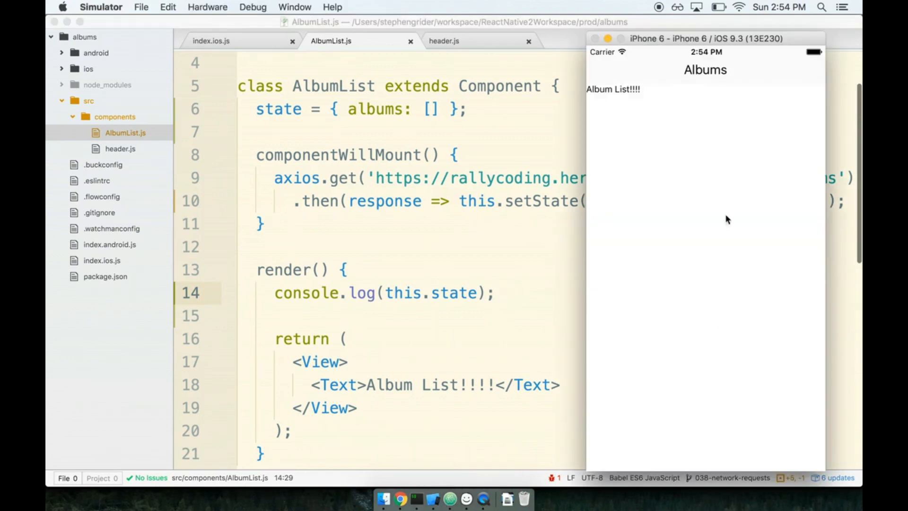
{"action": "mouse_move", "coordinate": [687, 181]}
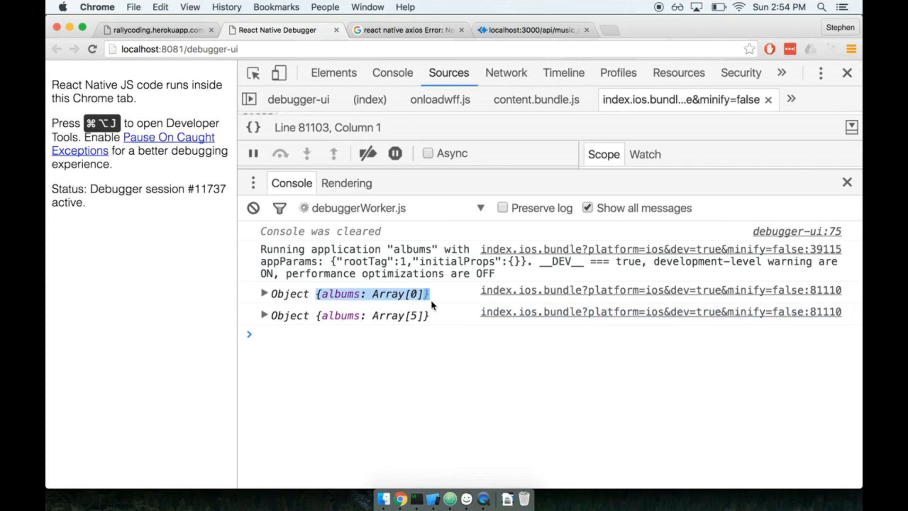
- Expand both logged state objects and the second state's albums Array[5] in the console
{"action": "left_click", "coordinate": [264, 294]}
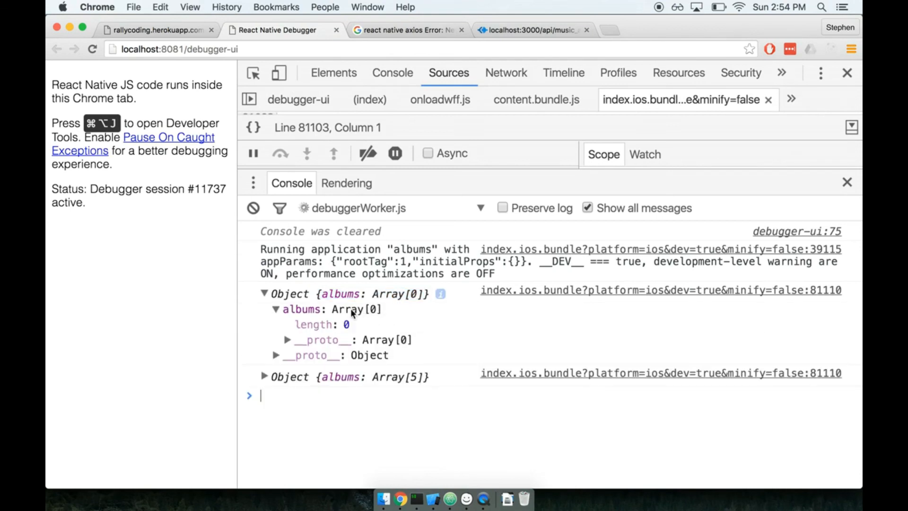
{"action": "left_click", "coordinate": [264, 376]}
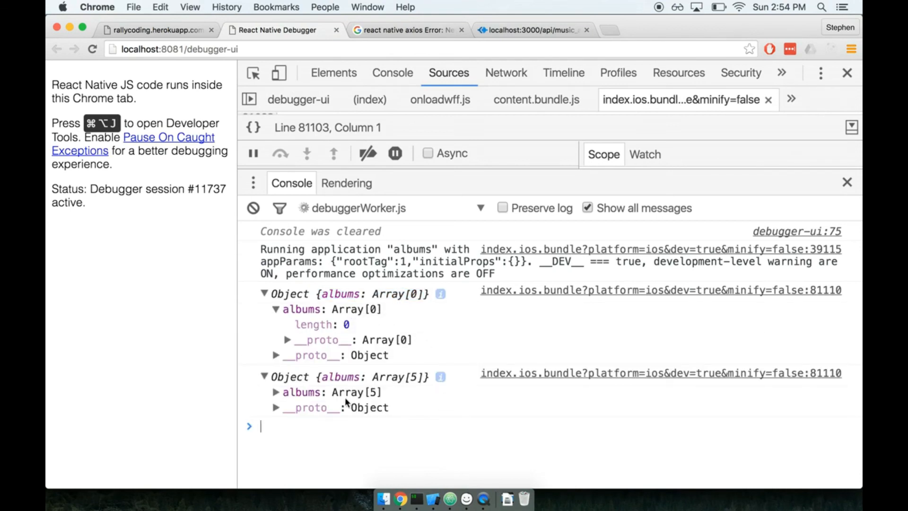
{"action": "left_click", "coordinate": [276, 392]}
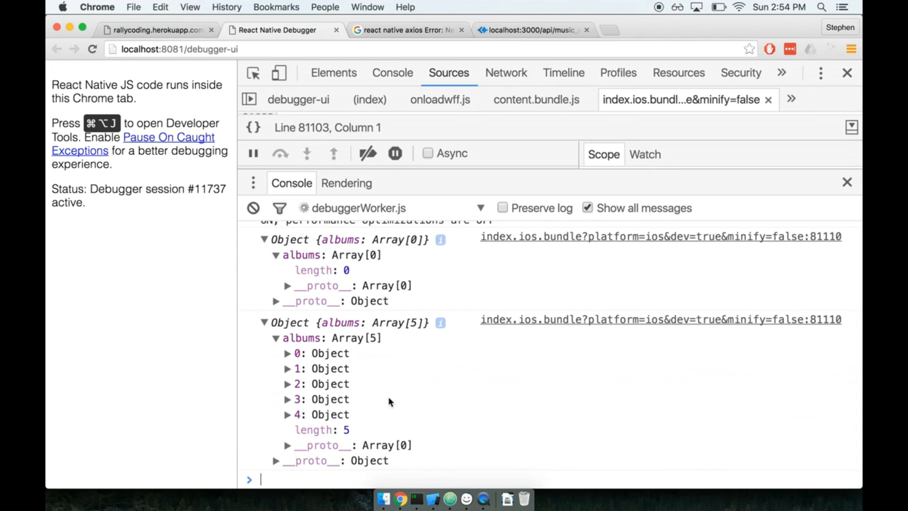